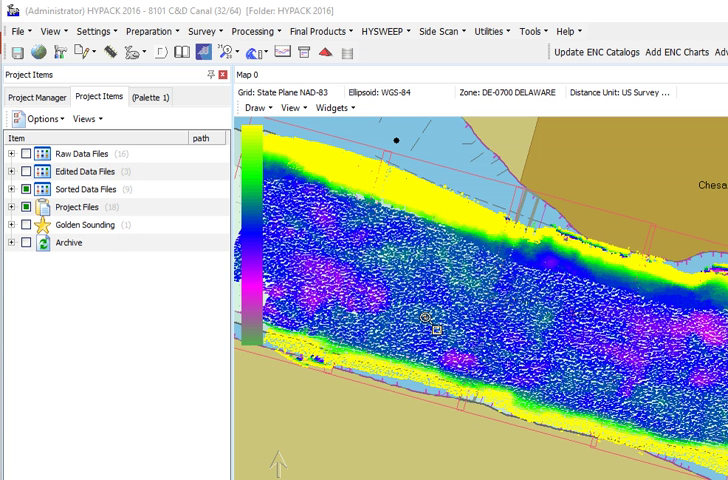
# Show the Project Manager list of all saved projects while 8101 C&D Canal stays open
pyautogui.click(32, 96)
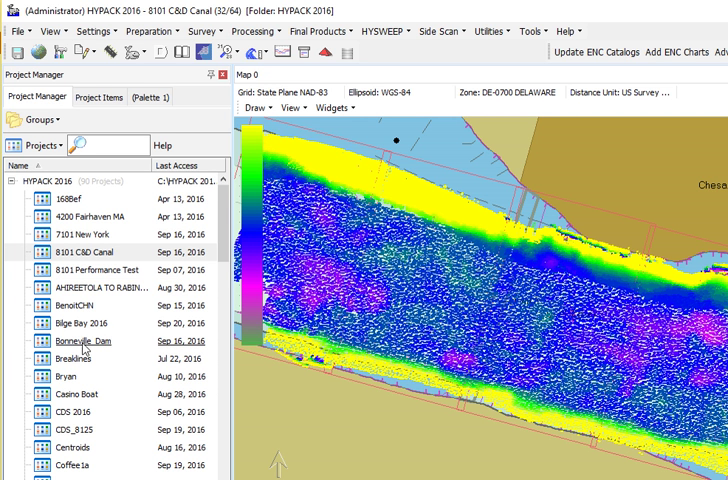
# Briefly load Bonneville Dam, then return to the 8101 C&D Canal project items and map
pyautogui.doubleClick(72, 344)
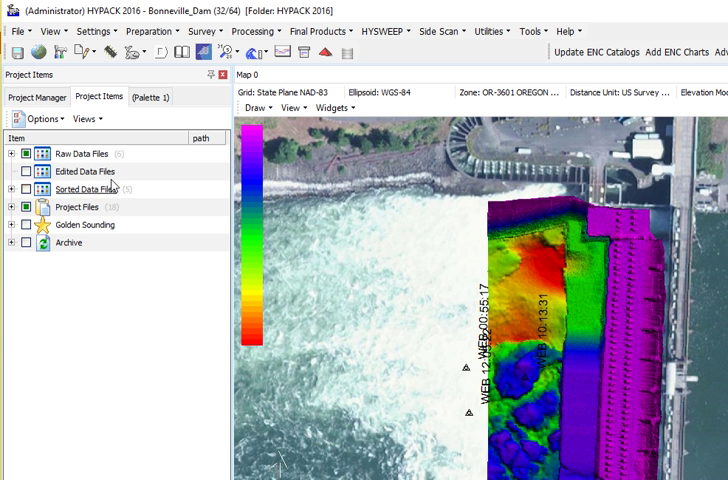
pyautogui.click(36, 96)
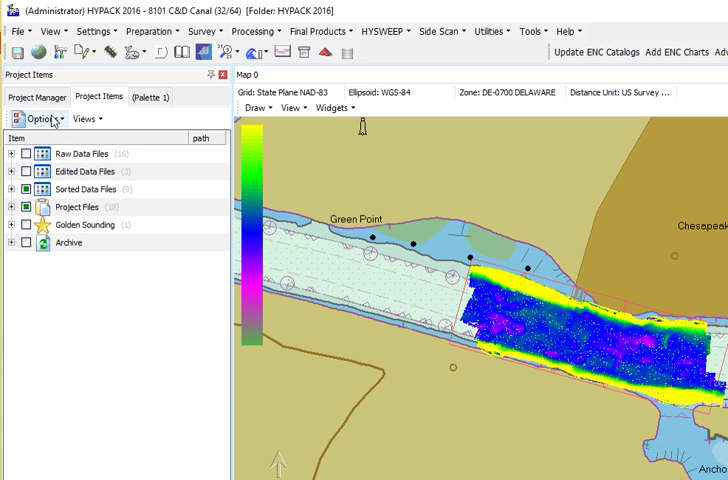
# Return to the project list and show the Projects actions menu with New Project
pyautogui.click(36, 96)
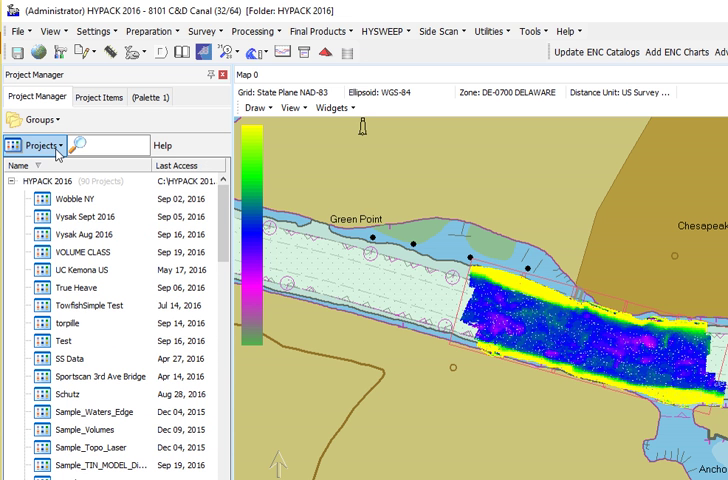
pyautogui.click(36, 144)
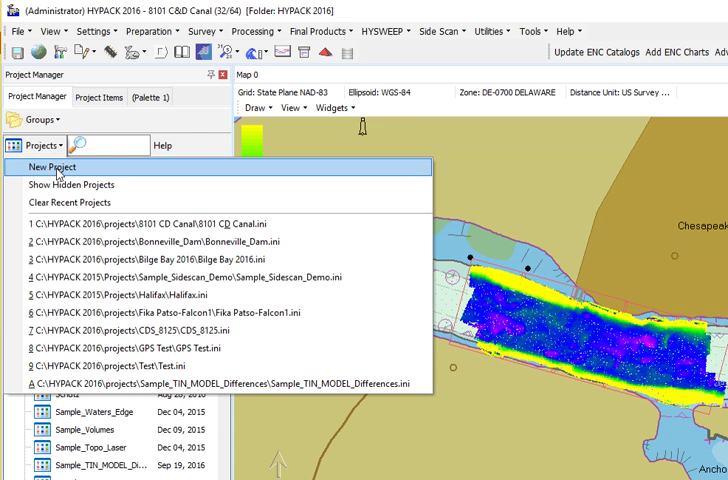
# Create a new project named Durham Bay in the HYPACK 2016 project folder
pyautogui.click(48, 168)
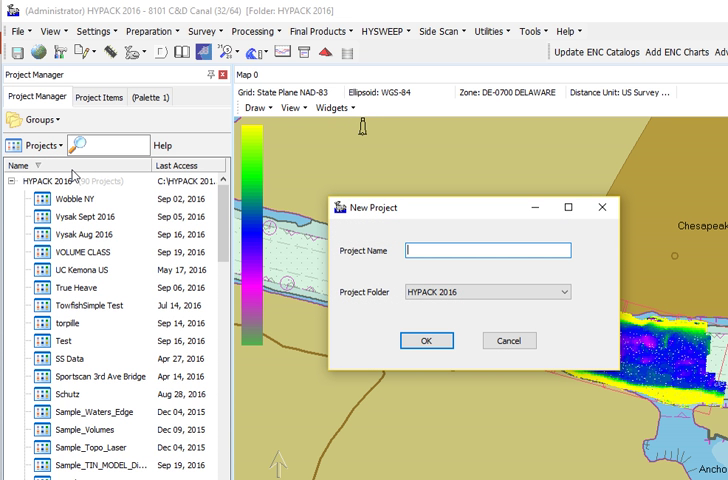
pyautogui.write('Durham Bay')
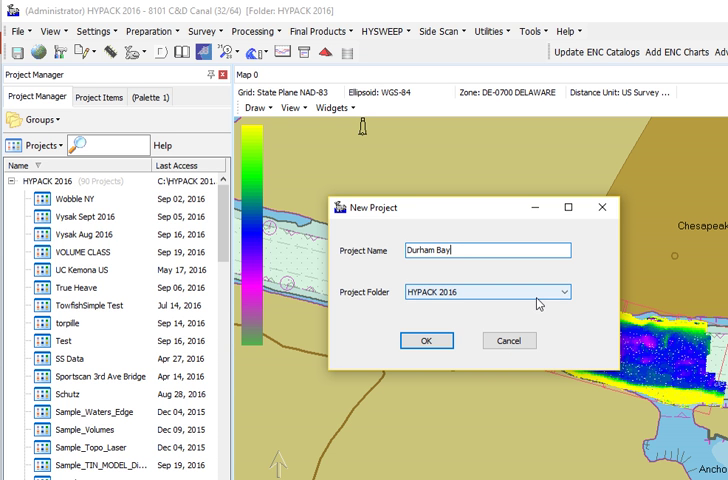
pyautogui.click(572, 292)
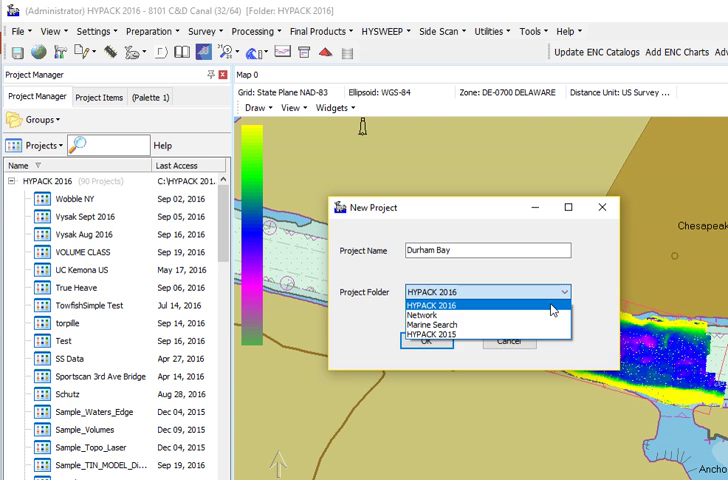
pyautogui.click(426, 340)
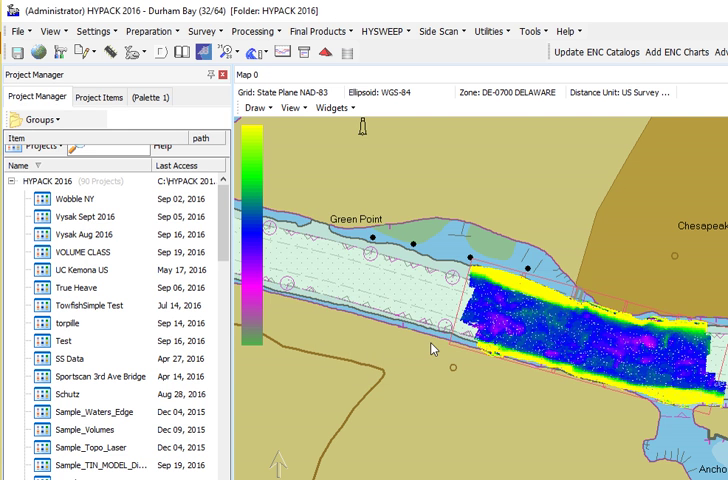
# Show Durham Bay's empty project items and blank map grid
pyautogui.click(98, 96)
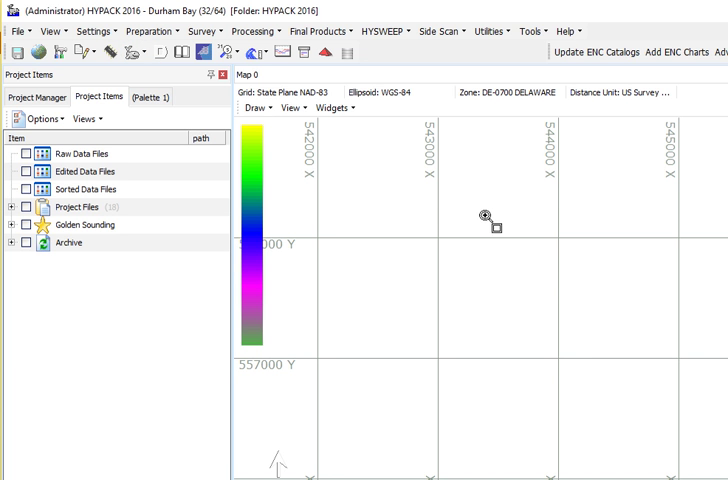
pyautogui.moveTo(374, 320)
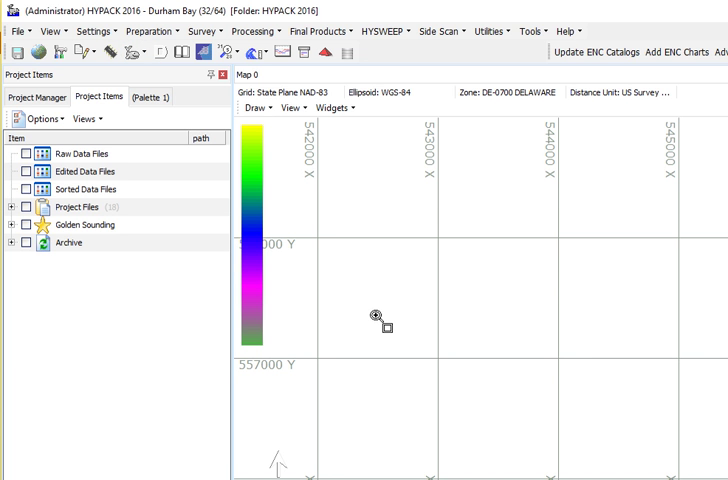